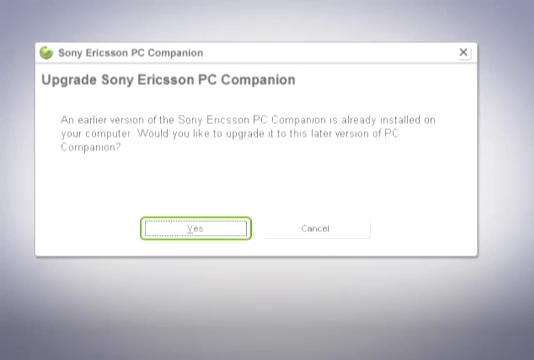
Step: Accept upgrading the installed PC Companion to the newer version
click(208, 226)
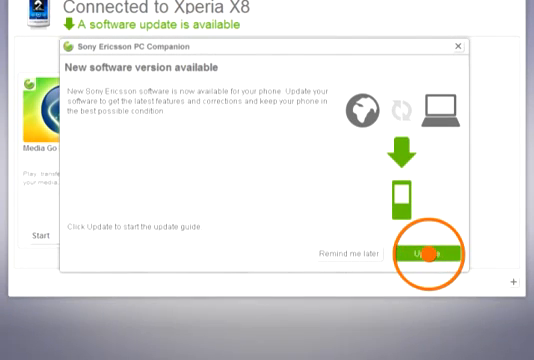
Step: Start the update guide for the new Xperia X8 software version
click(422, 253)
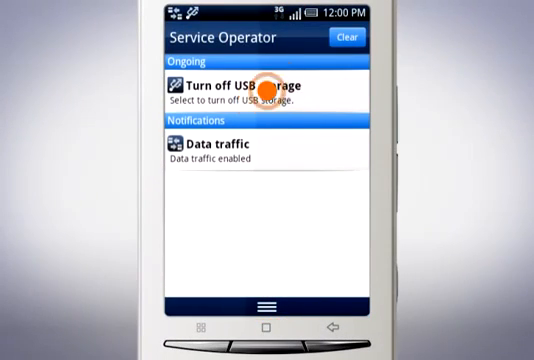
Step: Turn off USB storage from the phone's notification panel
click(258, 88)
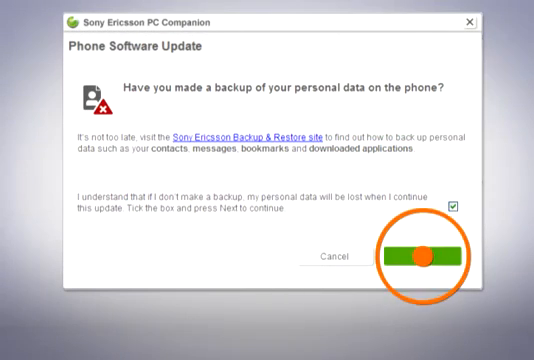
Step: Acknowledge the unbacked-up data loss warning and continue the phone software update
click(425, 256)
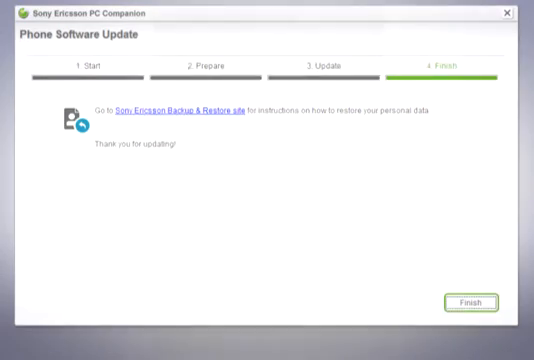
Step: Finish and close the completed Phone Software Update window
click(474, 302)
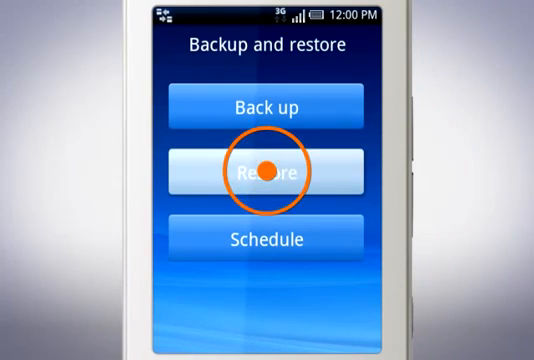
Step: Restore the backed-up bookmarks, call log, contacts and other data to the phone
click(267, 172)
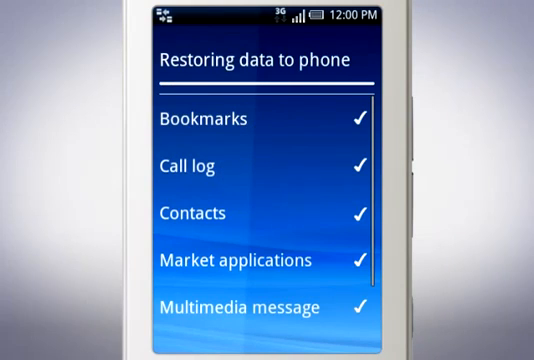